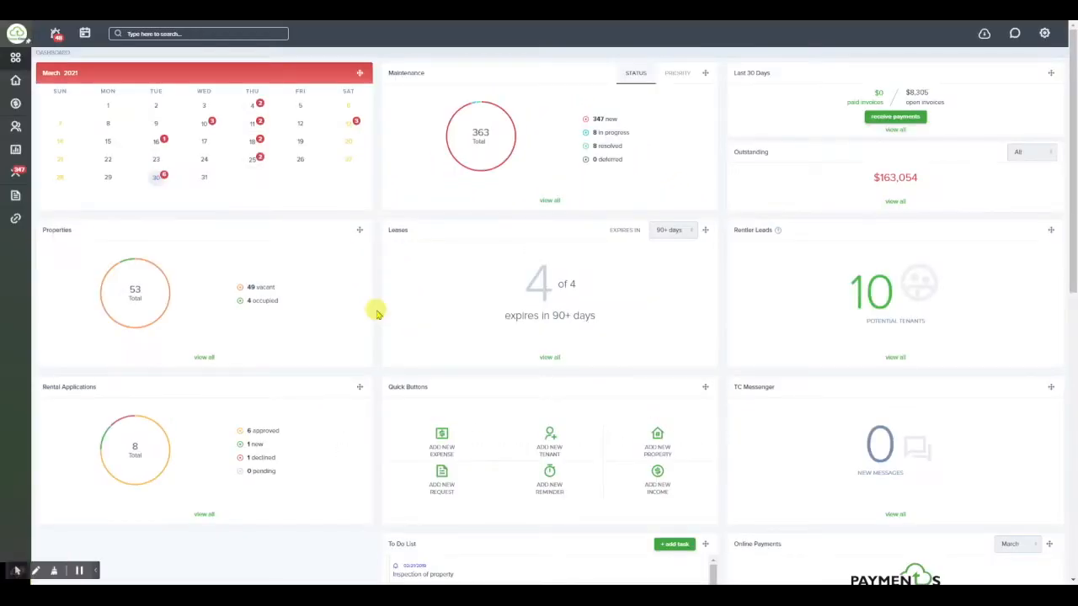
{"action": "mouse_move", "coordinate": [375, 309]}
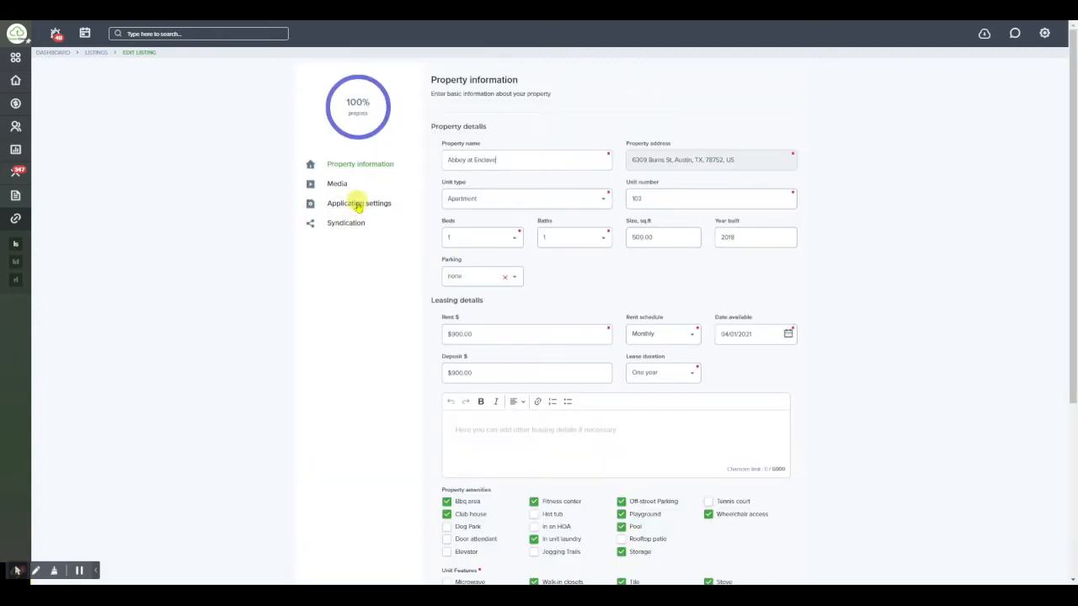
{"action": "mouse_move", "coordinate": [337, 208]}
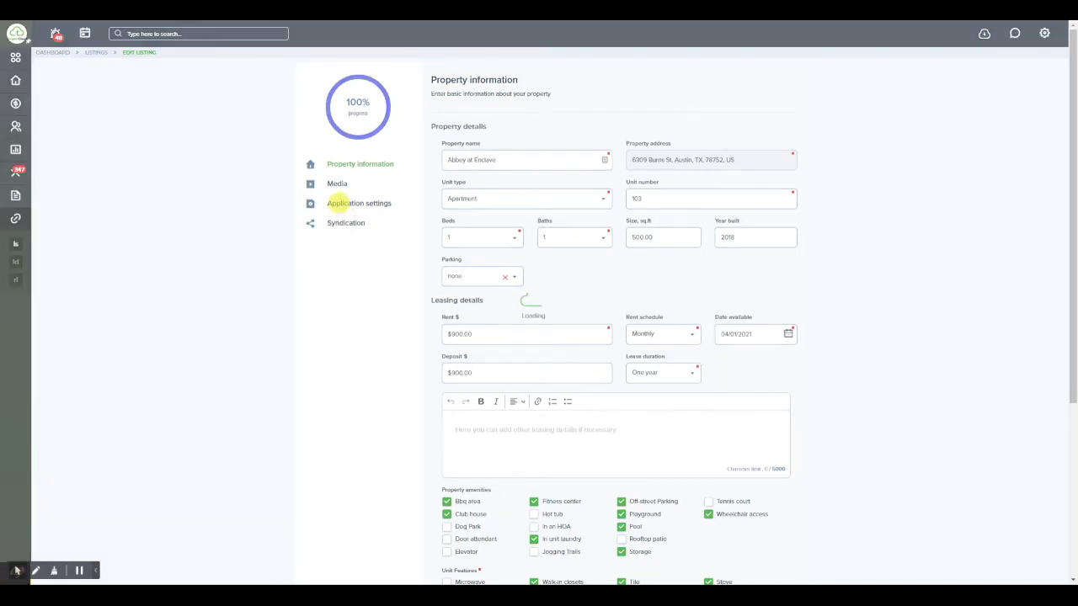
Step: In the Abbey at Enclave application settings, keep online applications on and require screening
{"action": "left_click", "coordinate": [359, 203]}
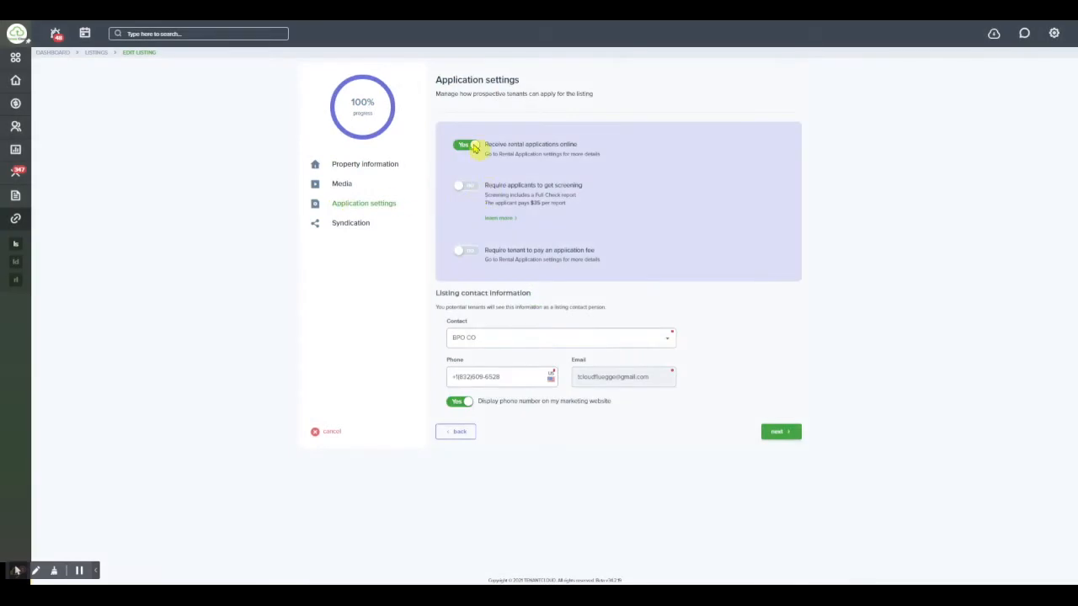
{"action": "left_click", "coordinate": [465, 146]}
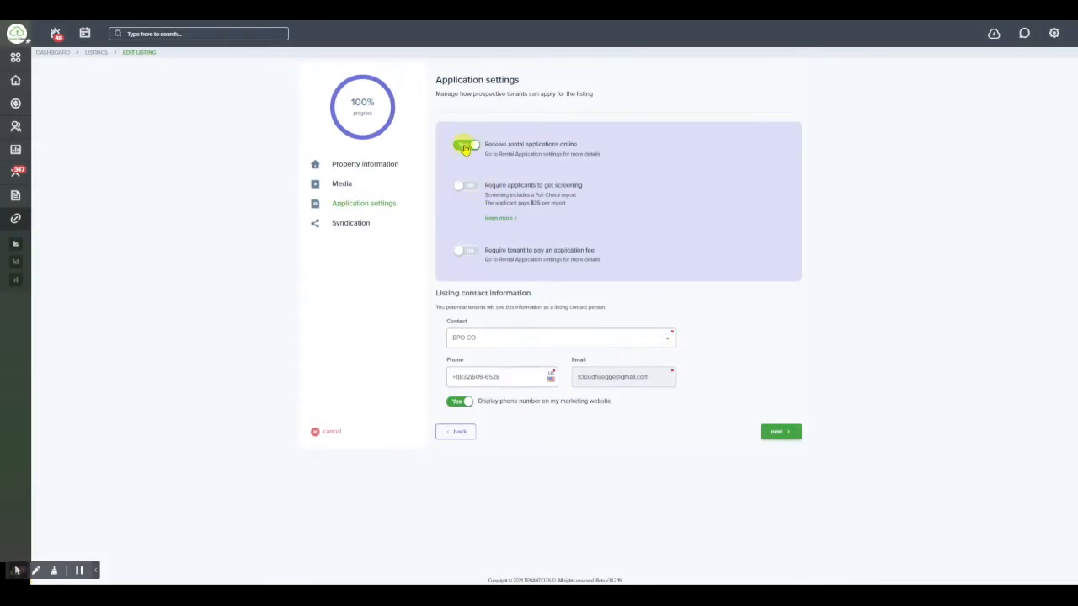
{"action": "left_click", "coordinate": [464, 147]}
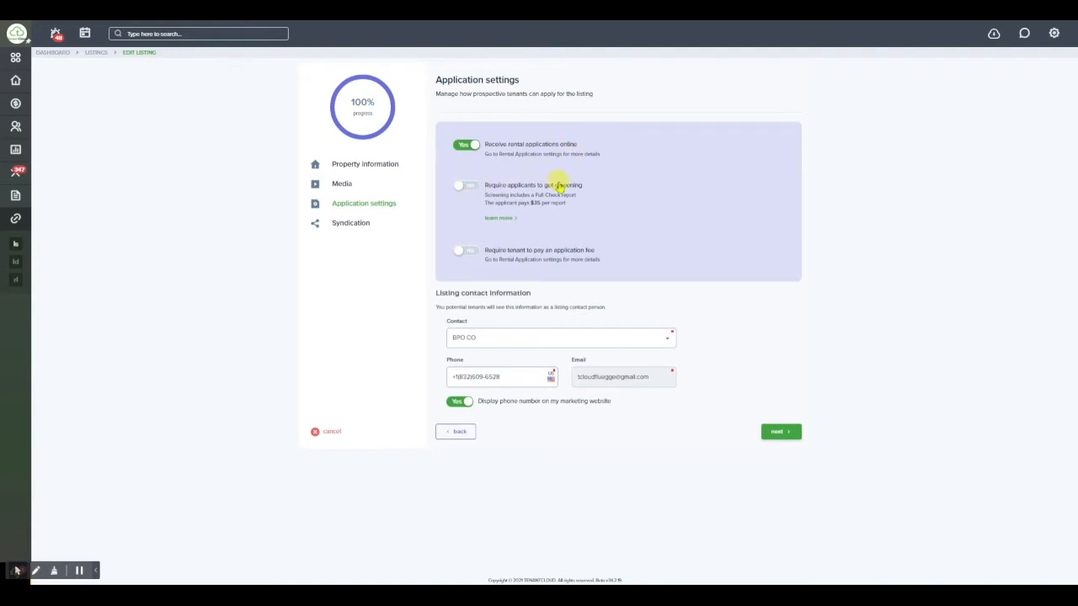
{"action": "mouse_move", "coordinate": [564, 190]}
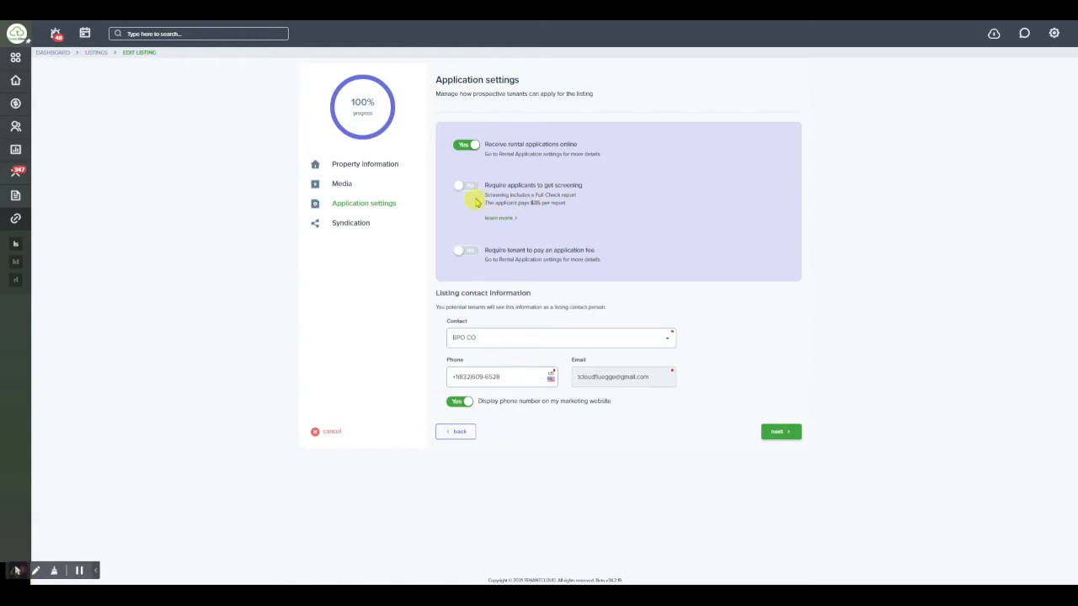
{"action": "left_click", "coordinate": [462, 185]}
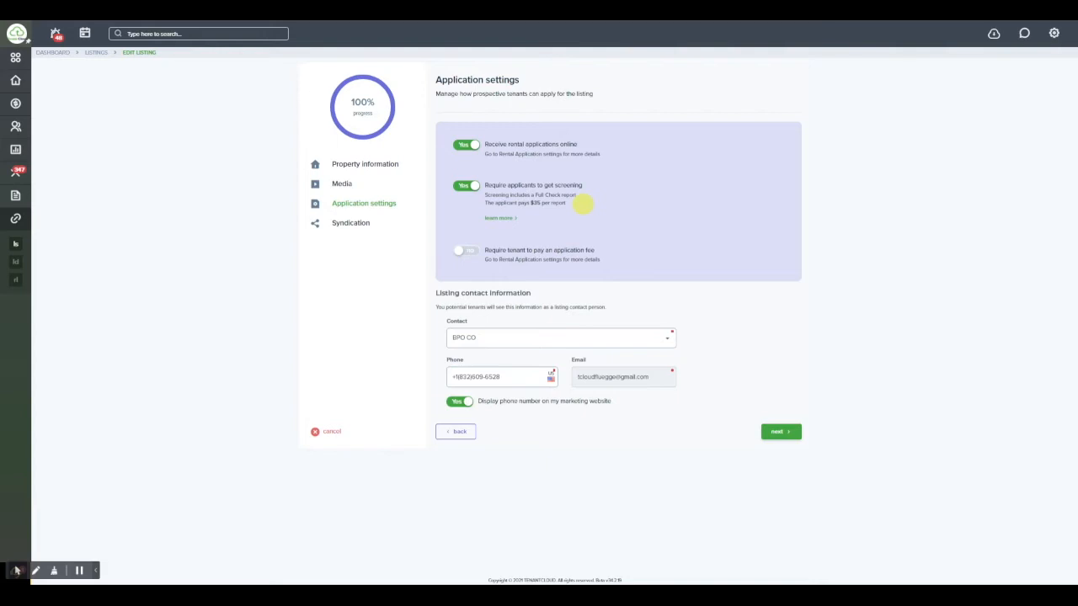
{"action": "mouse_move", "coordinate": [595, 201]}
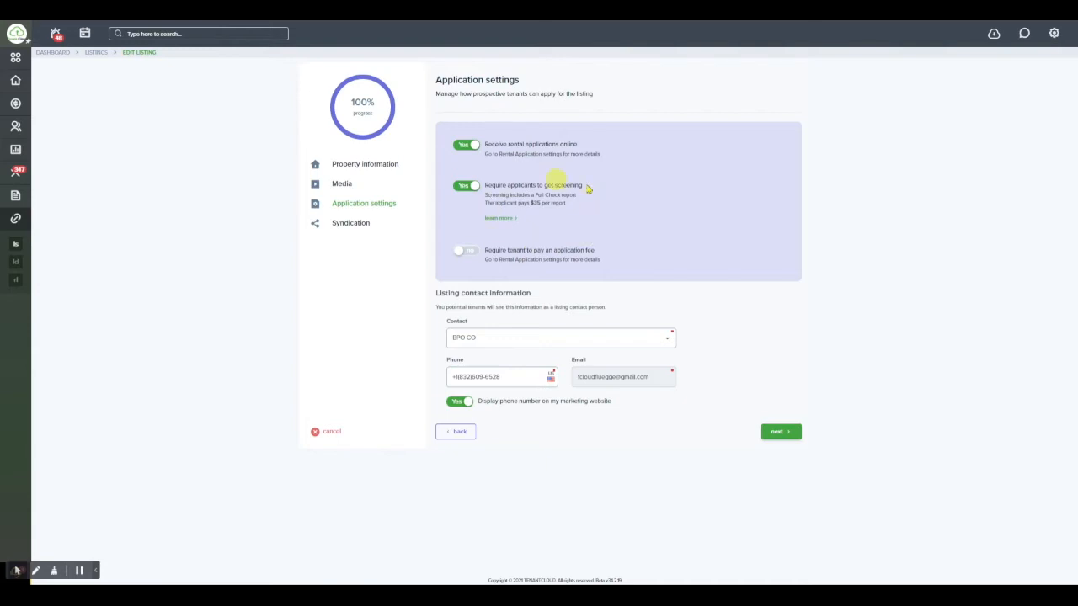
{"action": "mouse_move", "coordinate": [579, 211]}
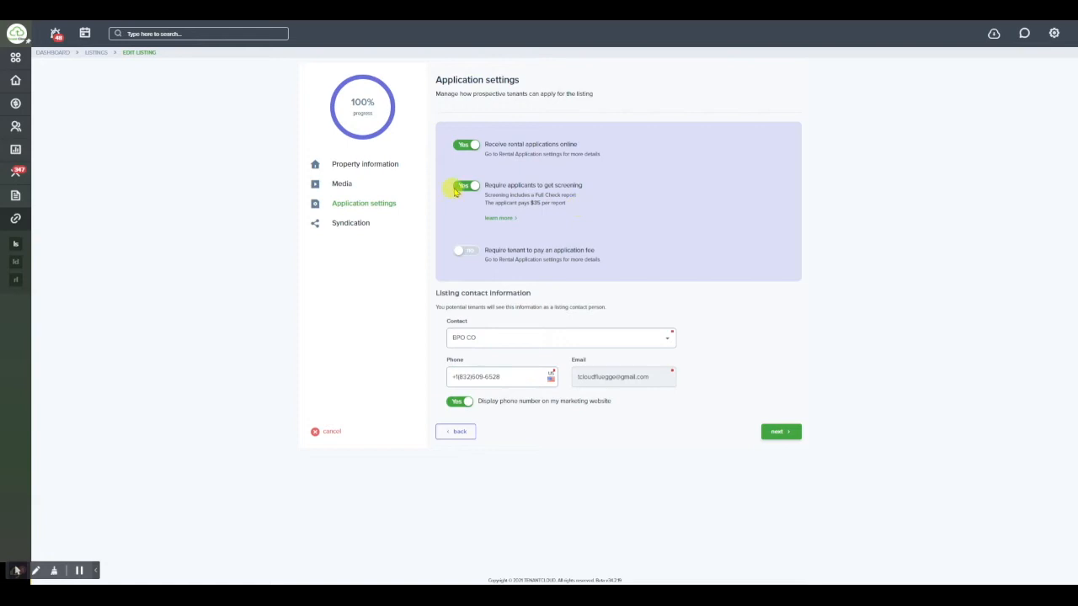
Step: Turn off required screening, and toggle the $75.00 application fee on, then back off
{"action": "left_click", "coordinate": [460, 186]}
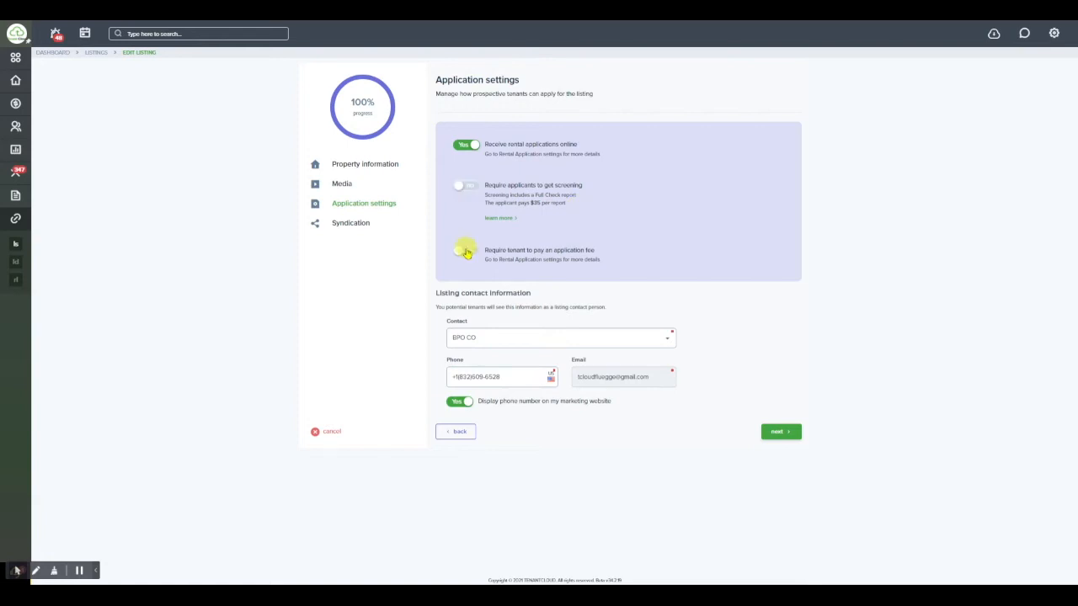
{"action": "left_click", "coordinate": [466, 250]}
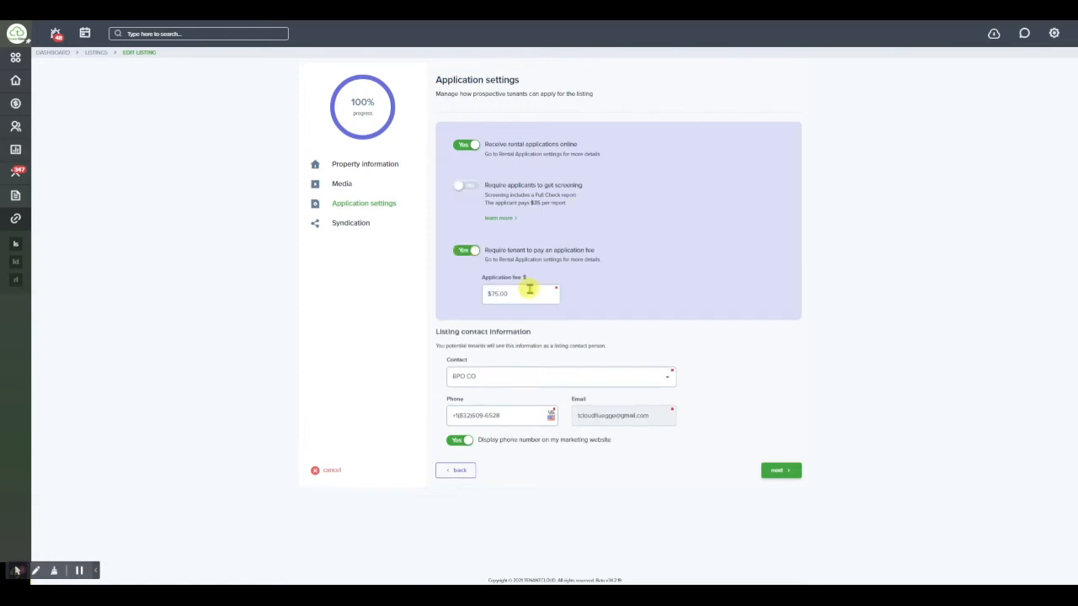
{"action": "mouse_move", "coordinate": [596, 249]}
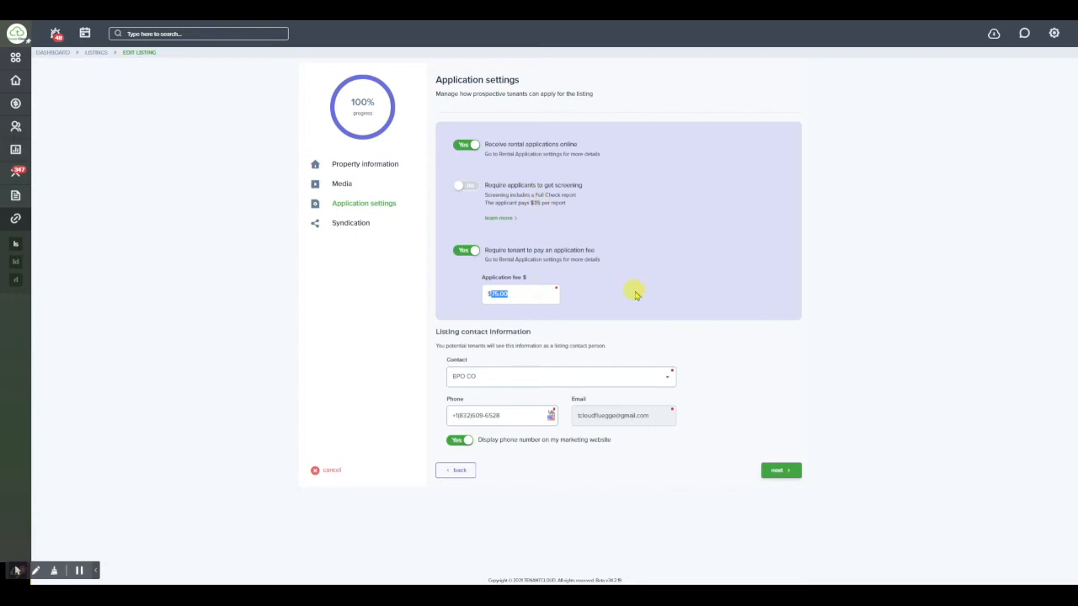
{"action": "mouse_move", "coordinate": [633, 290]}
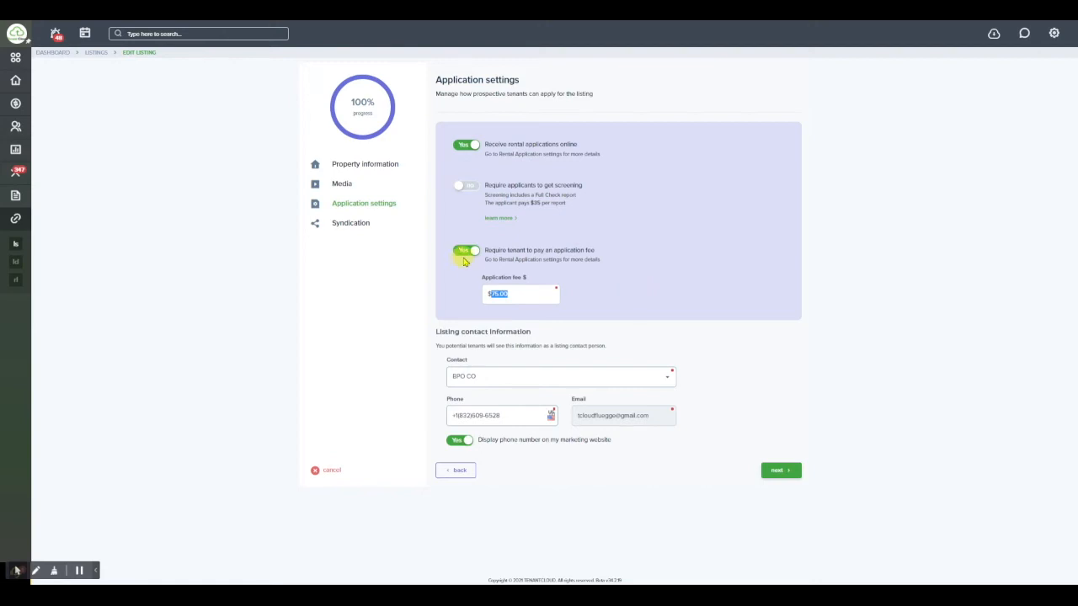
{"action": "left_click", "coordinate": [466, 251]}
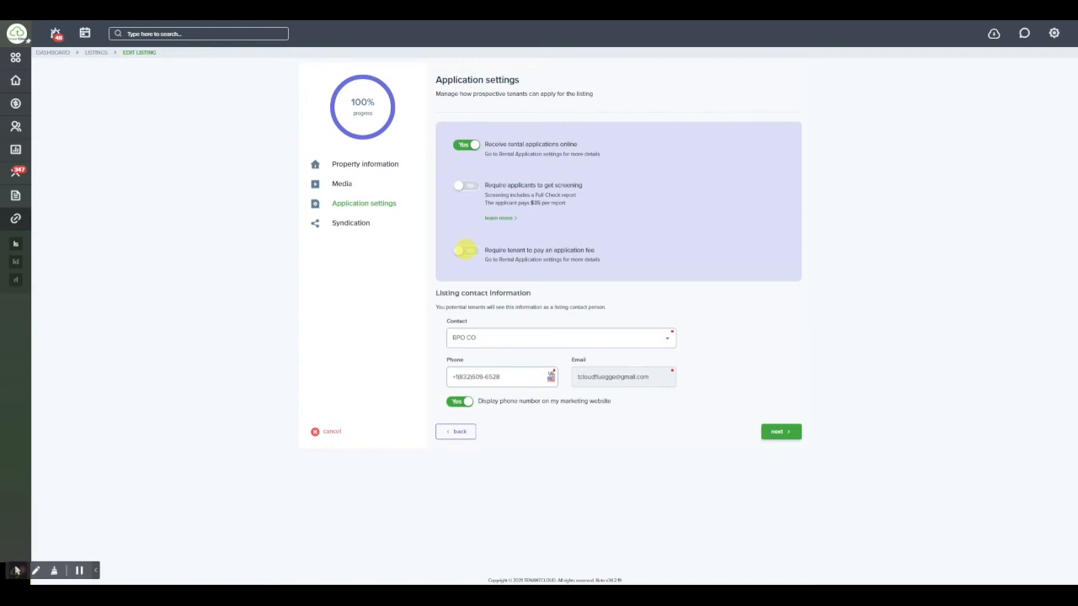
Step: Open the Applications page showing Test Tenant's new Grove Street, unit 1 application
{"action": "left_click", "coordinate": [465, 250]}
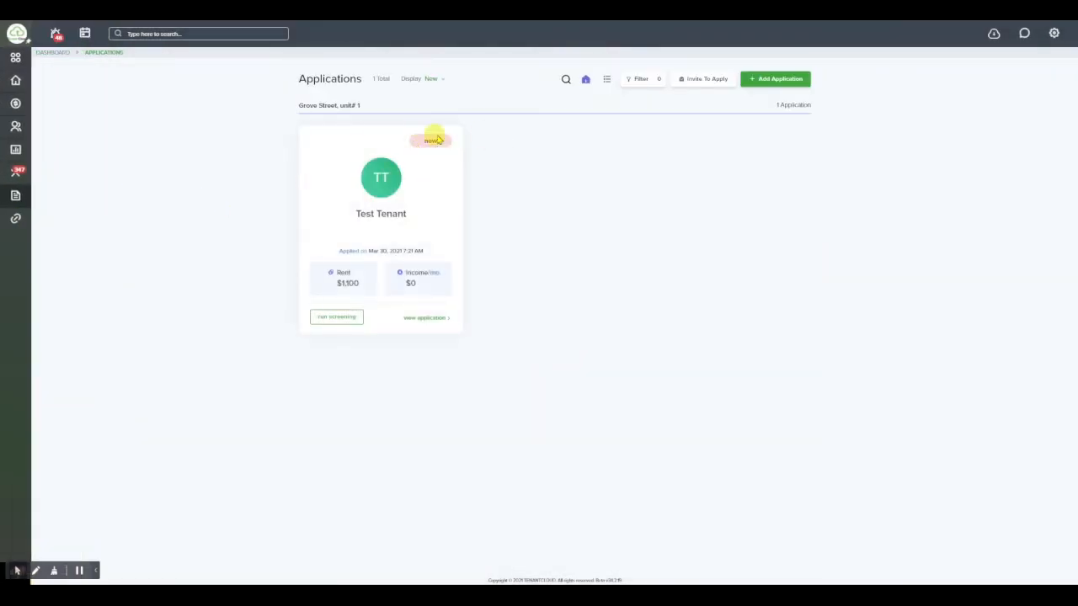
{"action": "mouse_move", "coordinate": [438, 109]}
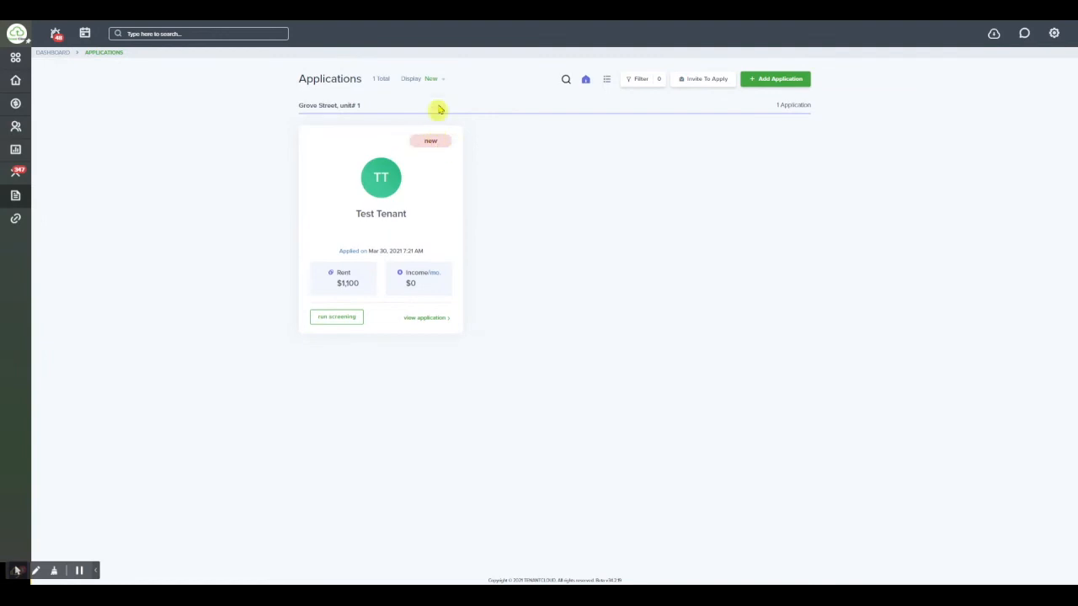
{"action": "left_click", "coordinate": [431, 79]}
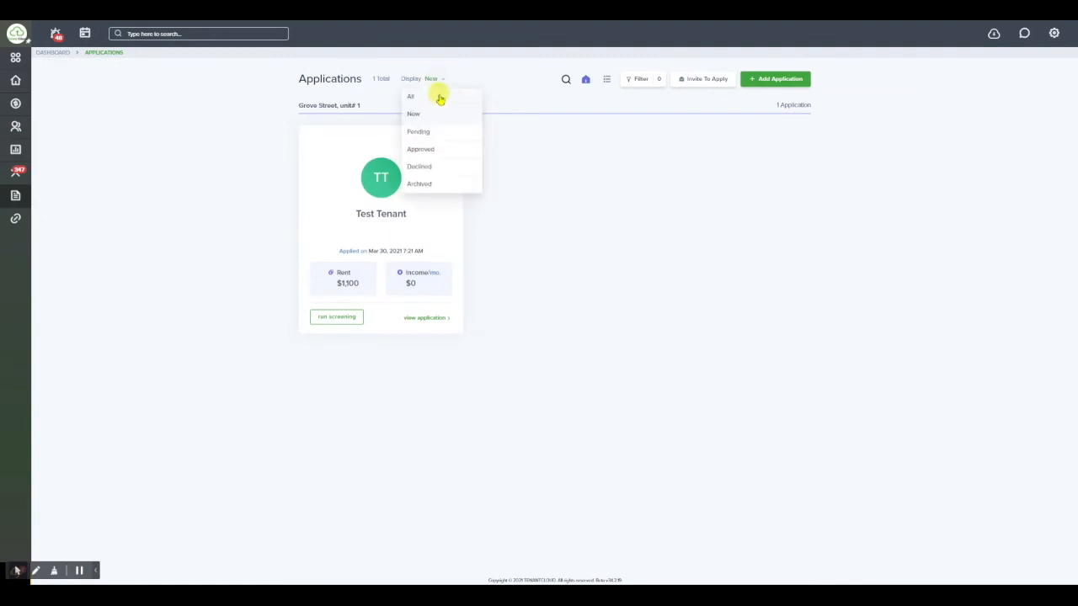
{"action": "mouse_move", "coordinate": [440, 117]}
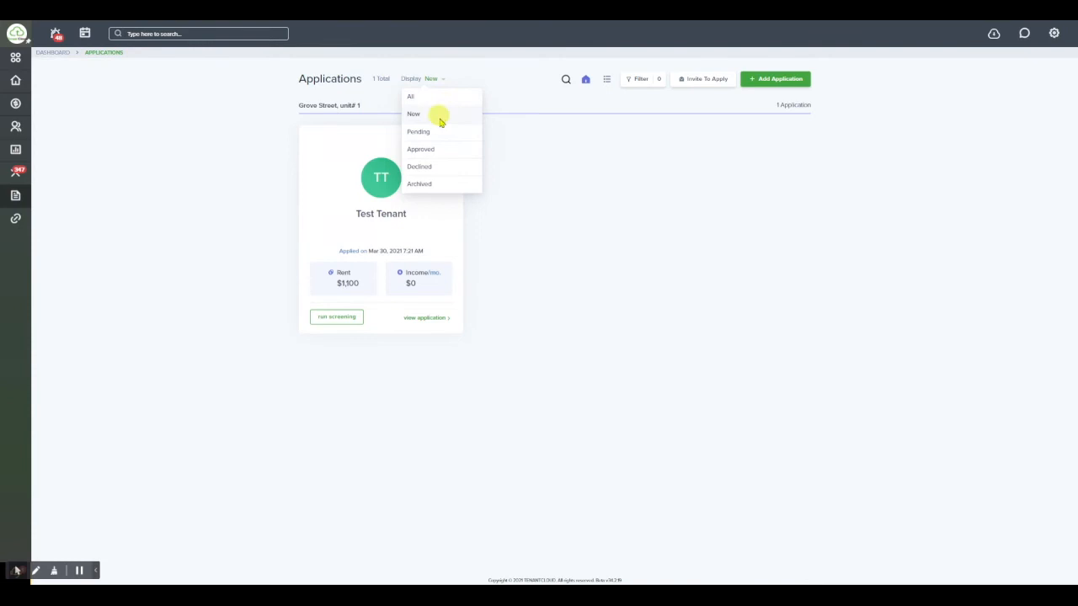
{"action": "mouse_move", "coordinate": [438, 95]}
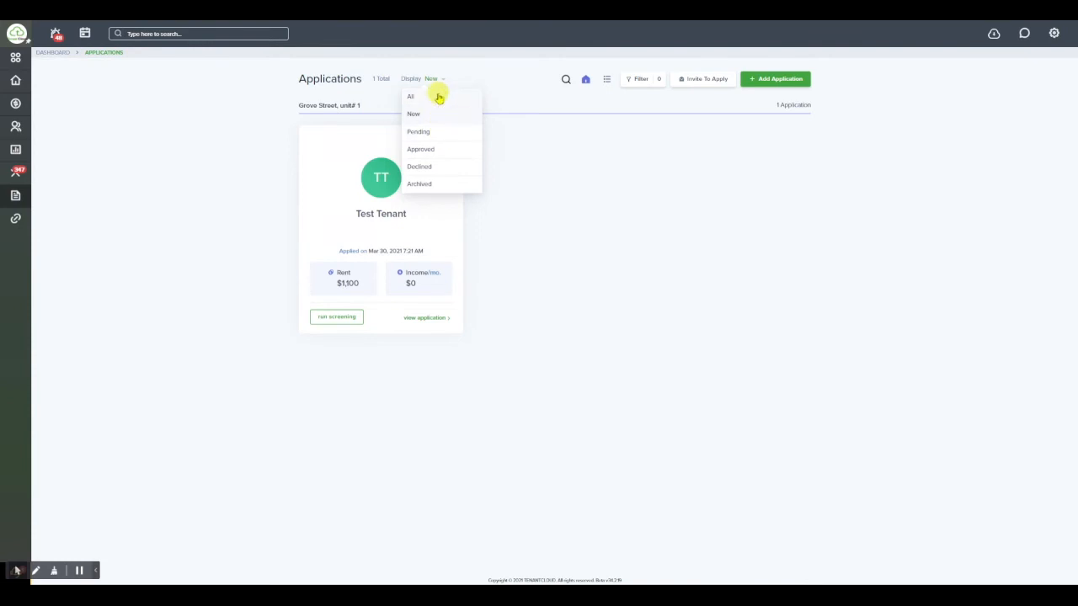
{"action": "left_click", "coordinate": [409, 96]}
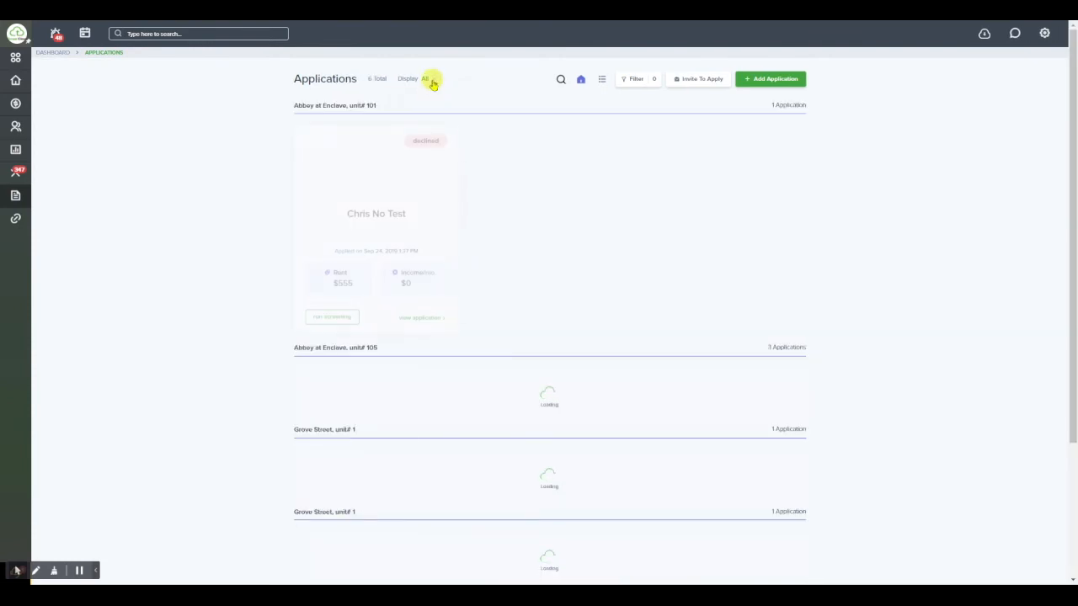
{"action": "left_click", "coordinate": [427, 79]}
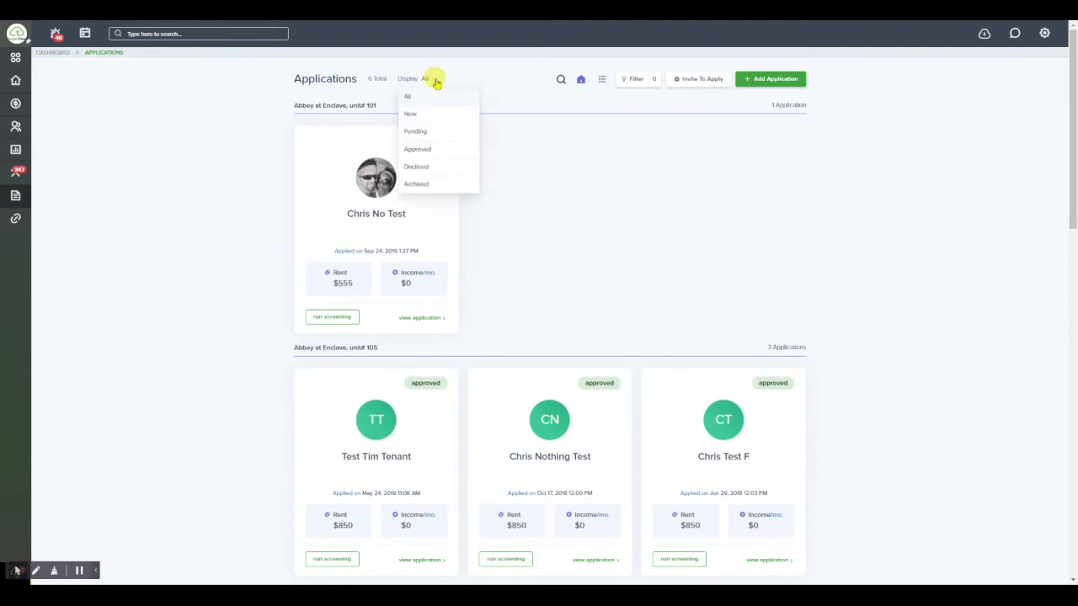
{"action": "mouse_move", "coordinate": [435, 116]}
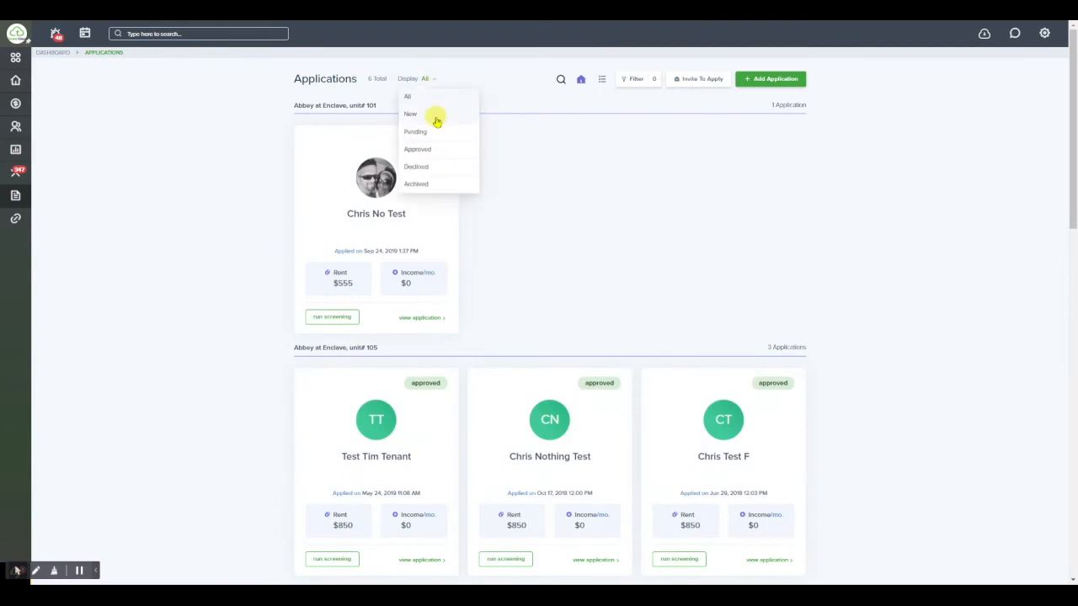
{"action": "left_click", "coordinate": [410, 114]}
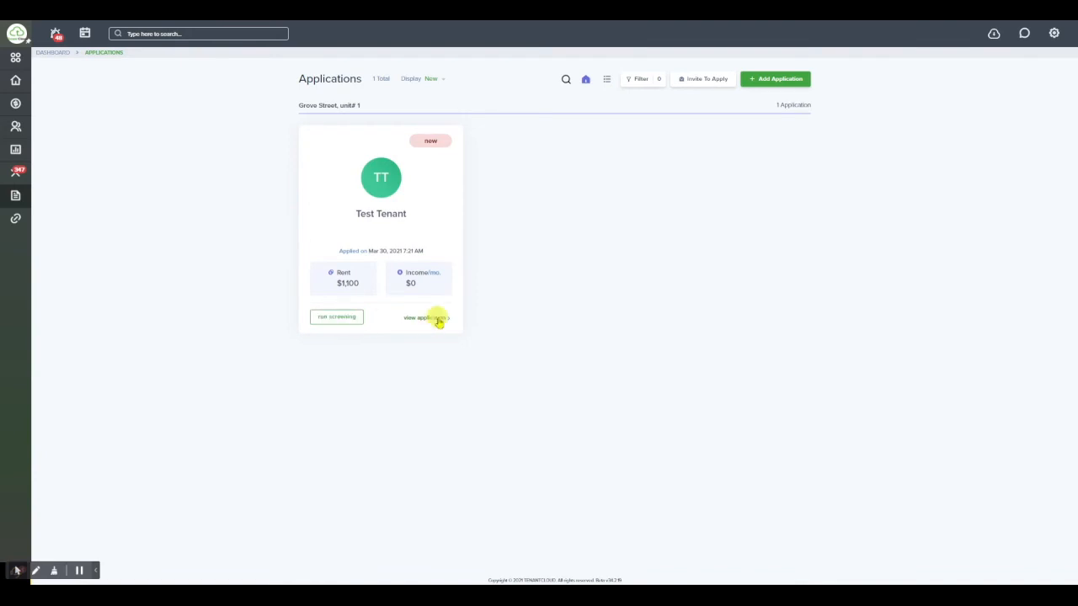
{"action": "left_click", "coordinate": [423, 318]}
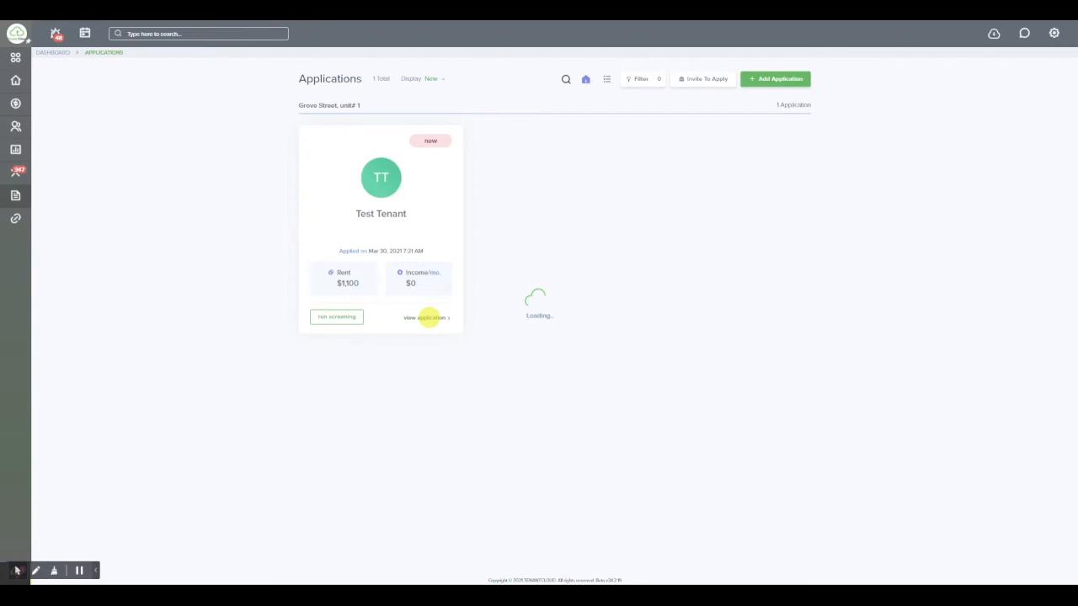
{"action": "left_click", "coordinate": [425, 318]}
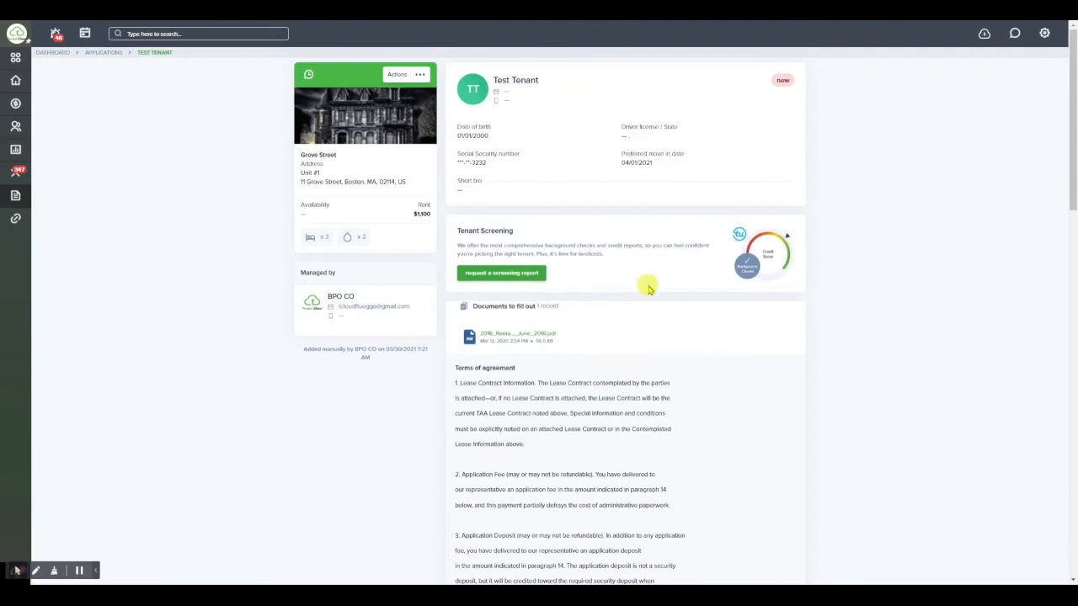
{"action": "mouse_move", "coordinate": [620, 273]}
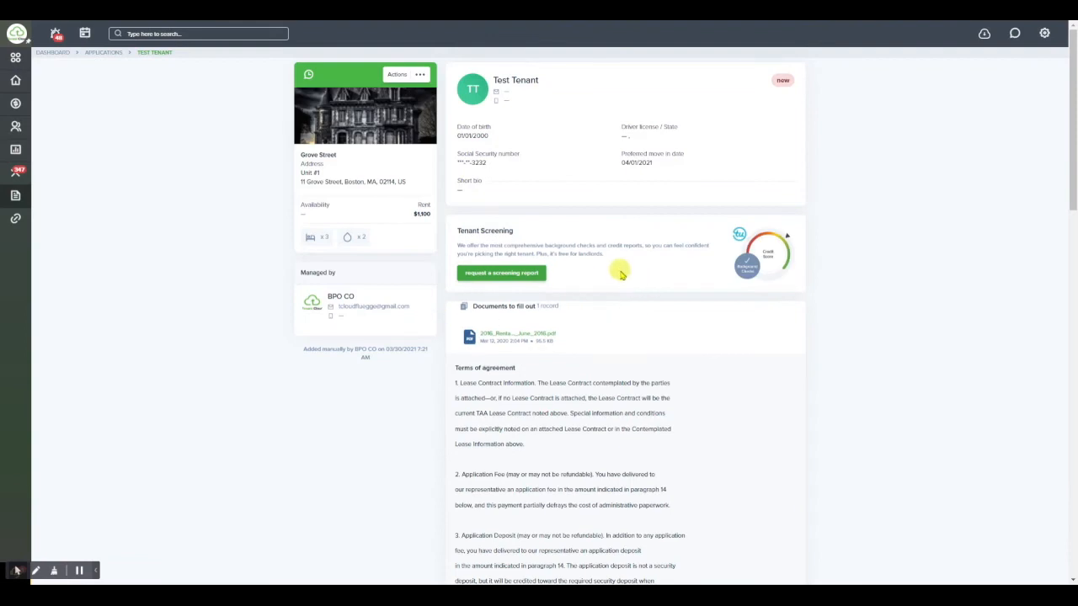
{"action": "mouse_move", "coordinate": [585, 330]}
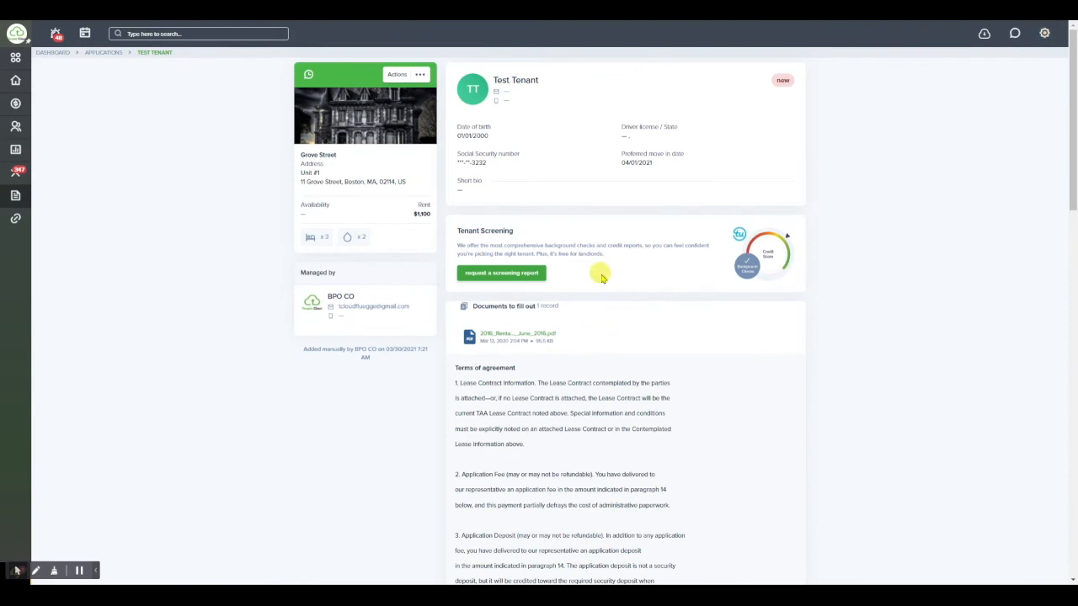
{"action": "scroll", "scroll_direction": "down", "scroll_amount": 3}
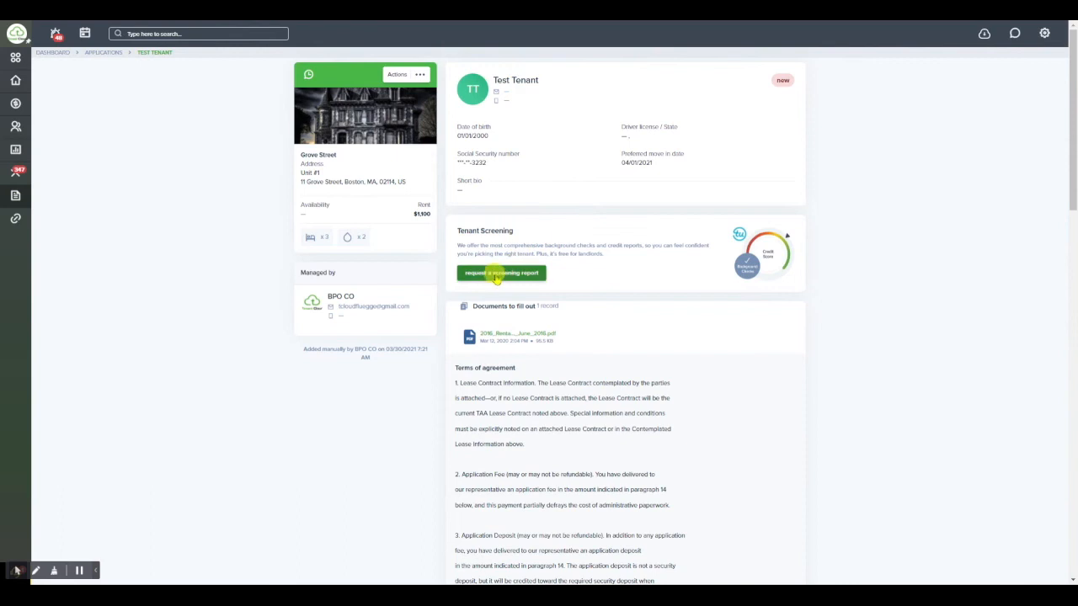
Step: Request a screening report for Test Tenant and expand the Full Check package contents
{"action": "left_click", "coordinate": [501, 273]}
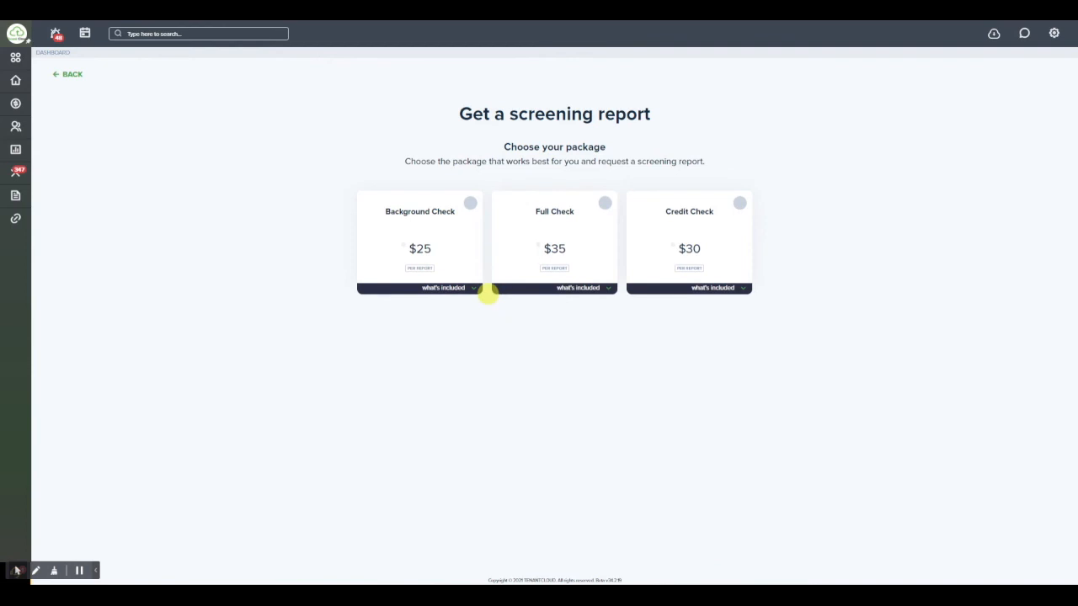
{"action": "mouse_move", "coordinate": [485, 287]}
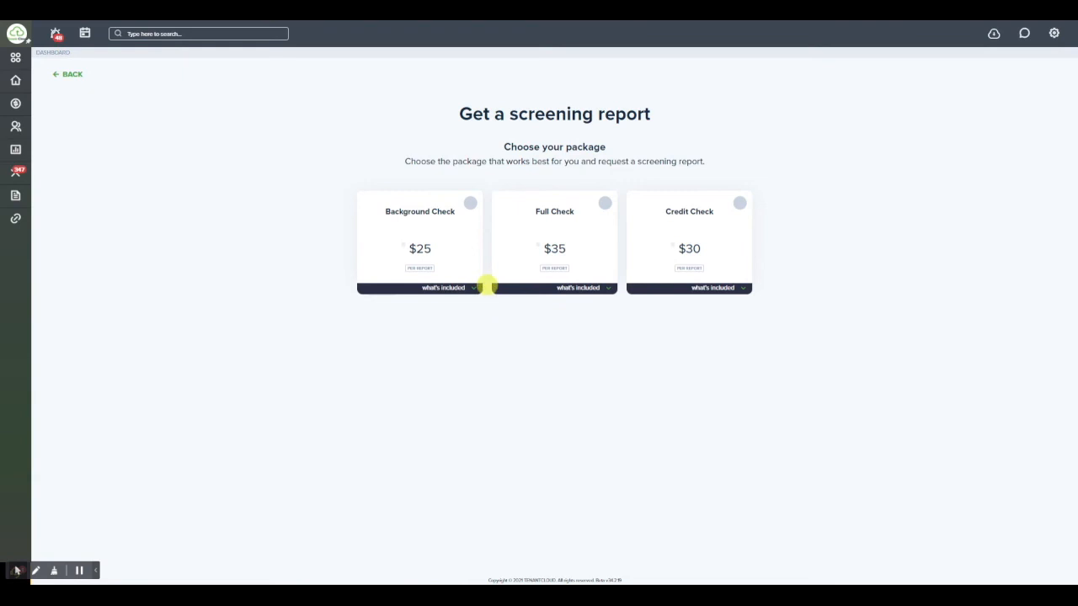
{"action": "mouse_move", "coordinate": [808, 248]}
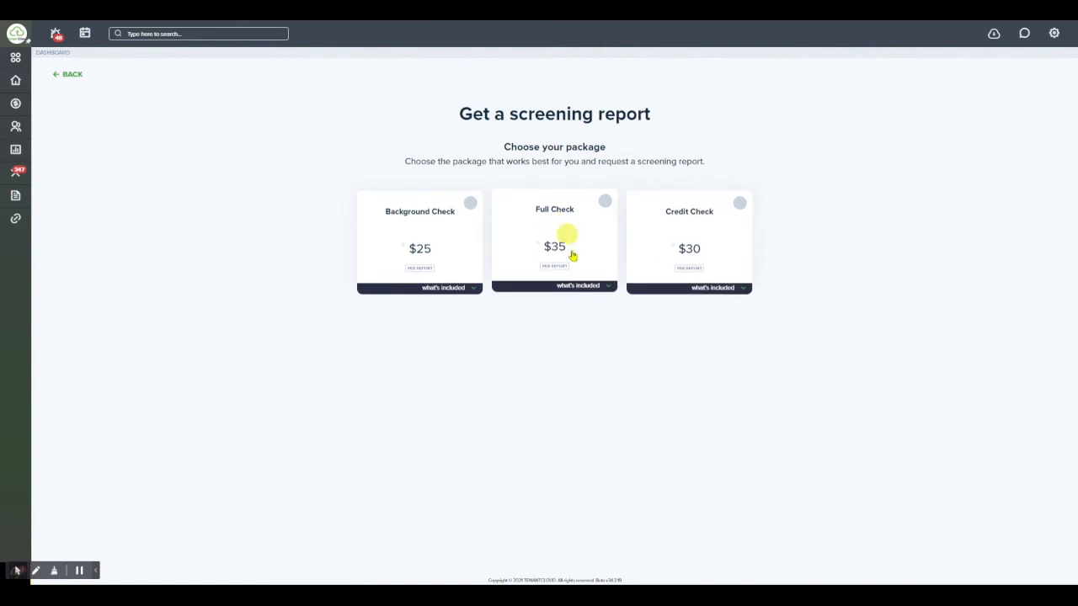
{"action": "mouse_move", "coordinate": [432, 237]}
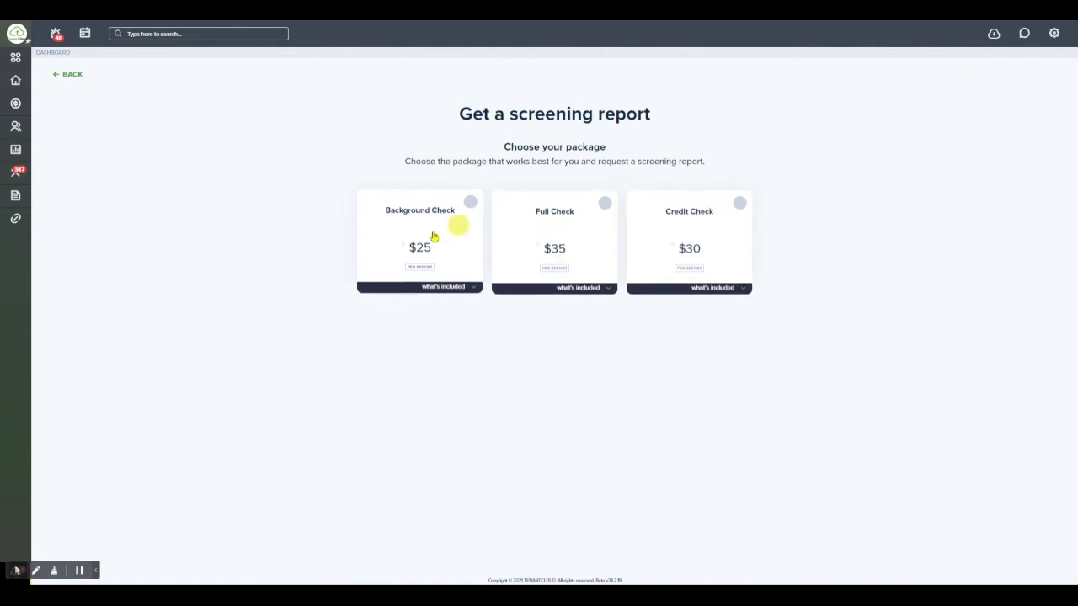
{"action": "mouse_move", "coordinate": [617, 271]}
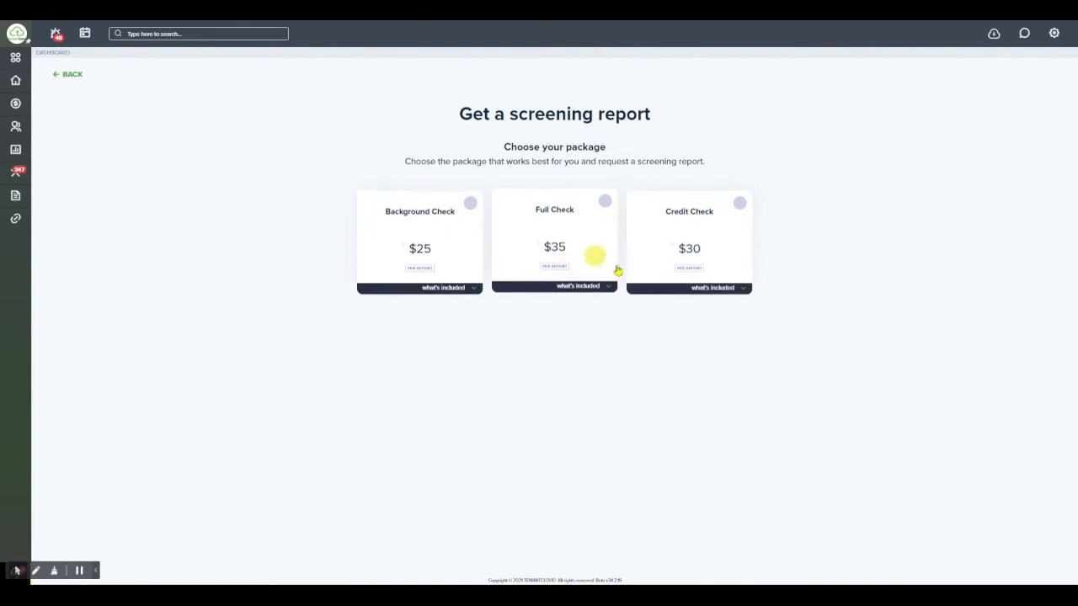
{"action": "left_click", "coordinate": [554, 287]}
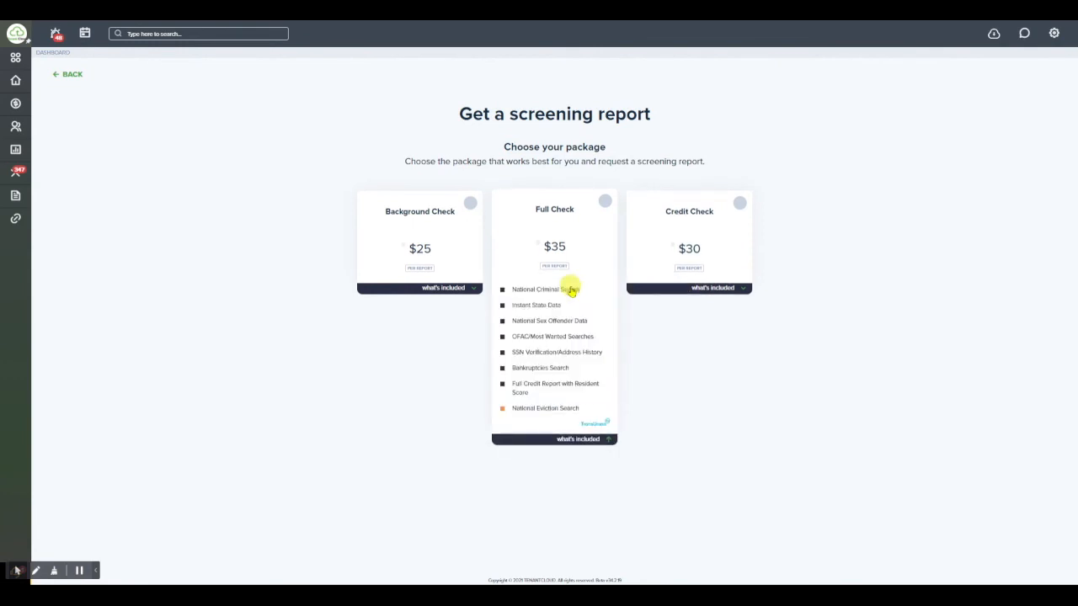
{"action": "mouse_move", "coordinate": [554, 279]}
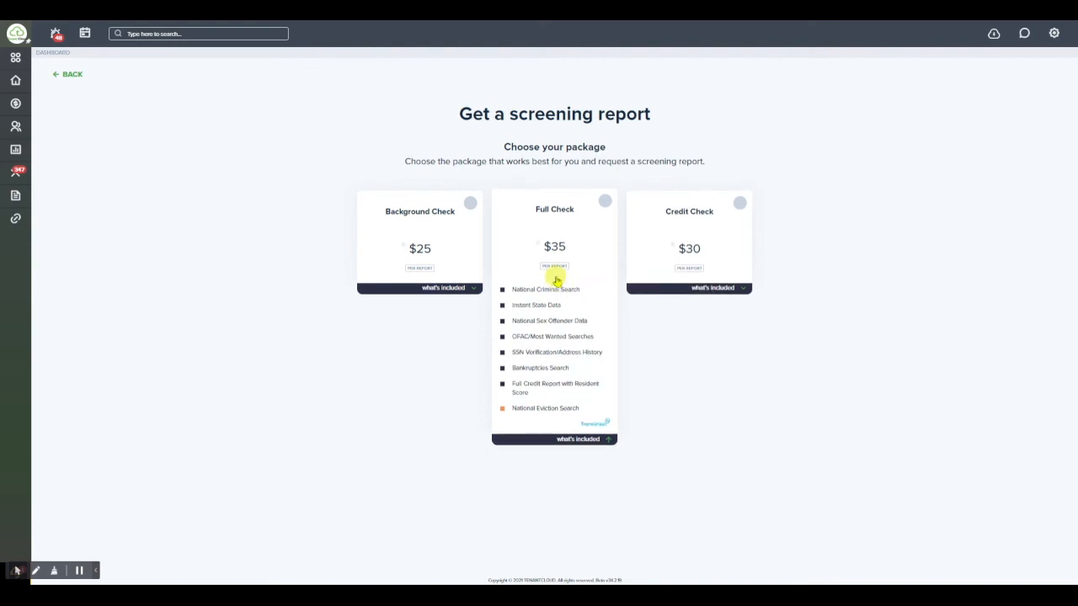
{"action": "mouse_move", "coordinate": [602, 206]}
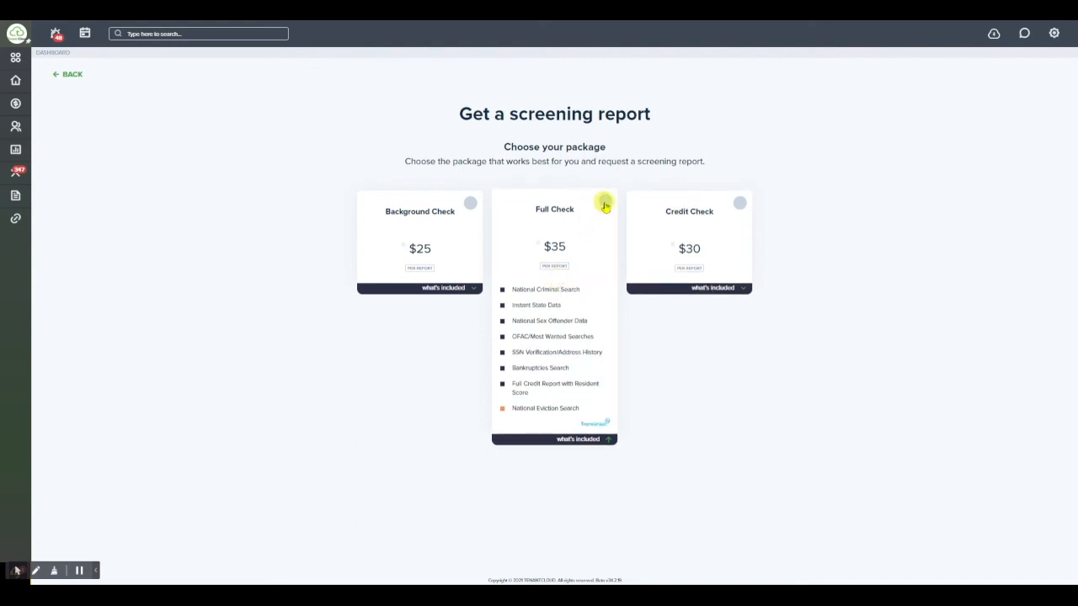
Step: Scroll down to the 'Who will pay for the report?' payer options
{"action": "scroll", "scroll_direction": "down", "scroll_amount": 3}
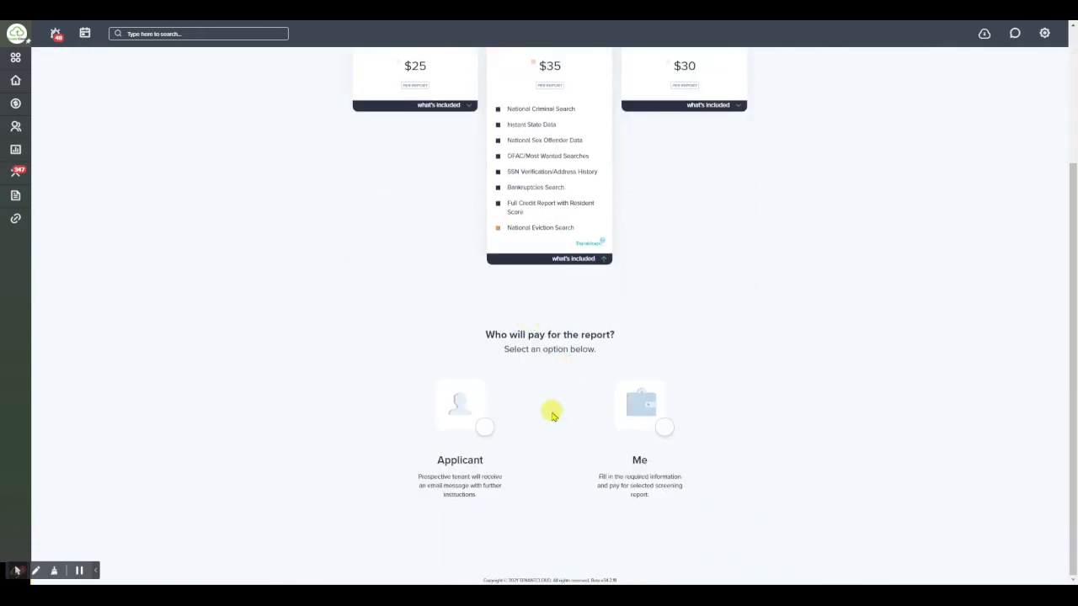
{"action": "mouse_move", "coordinate": [553, 419]}
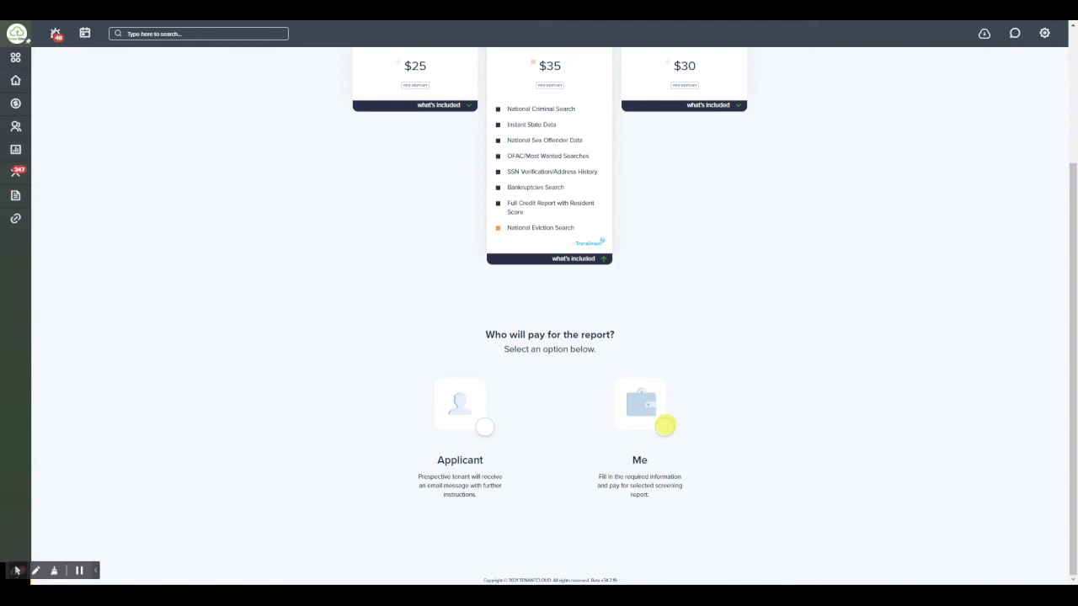
{"action": "mouse_move", "coordinate": [652, 442]}
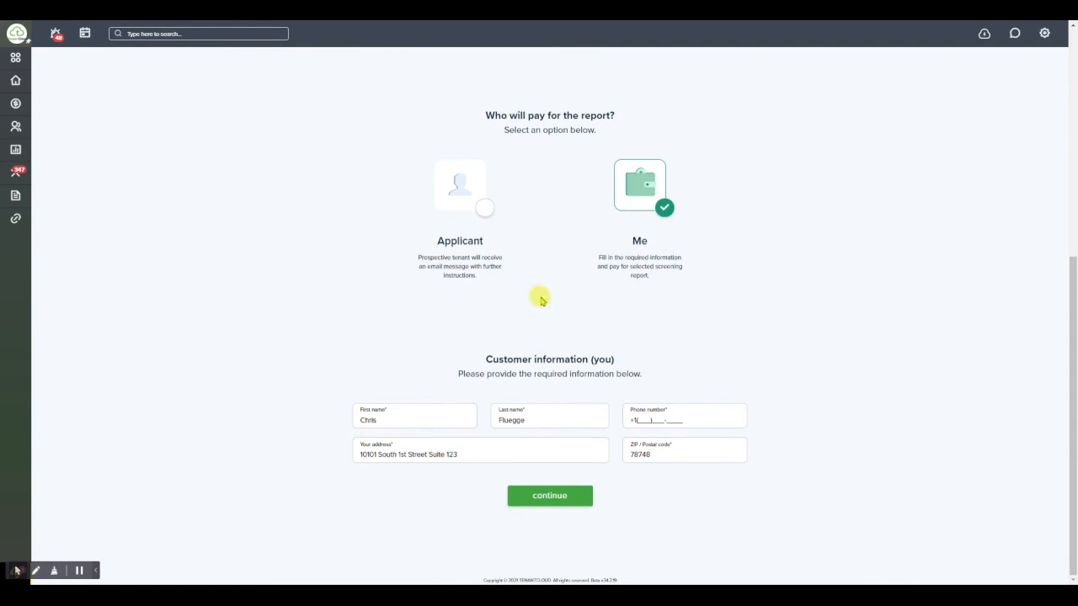
{"action": "mouse_move", "coordinate": [545, 296]}
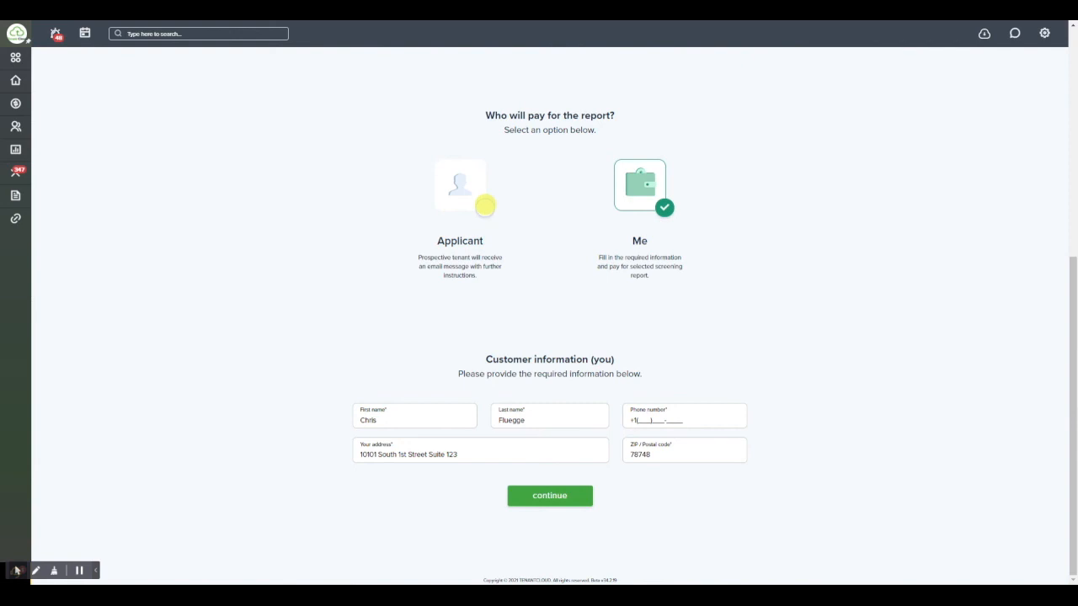
Step: Set the Applicant as the payer for the screening report
{"action": "left_click", "coordinate": [459, 185]}
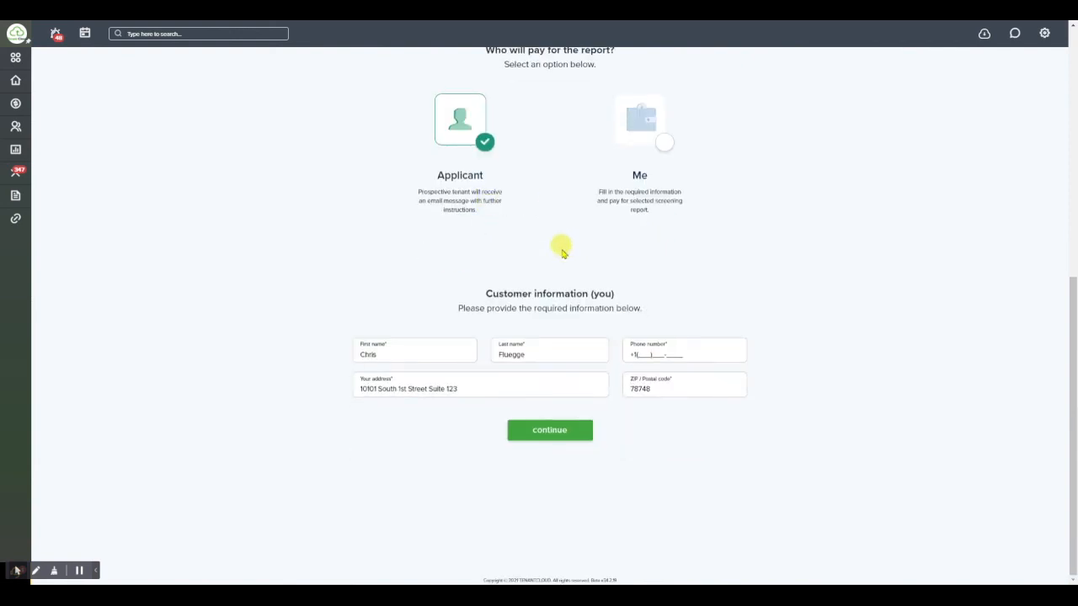
{"action": "mouse_move", "coordinate": [560, 246]}
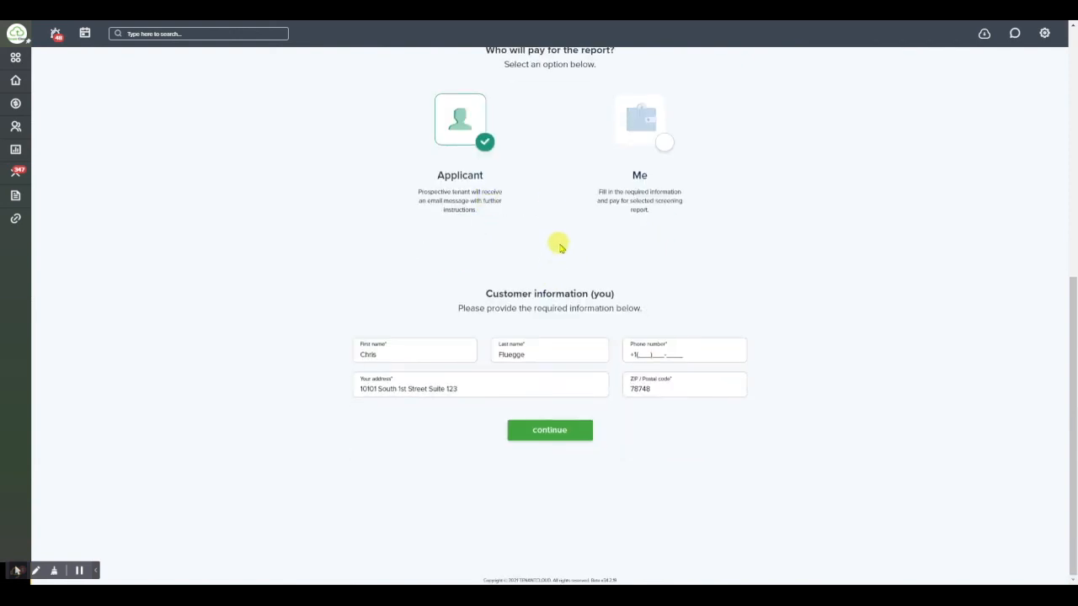
{"action": "mouse_move", "coordinate": [557, 243]}
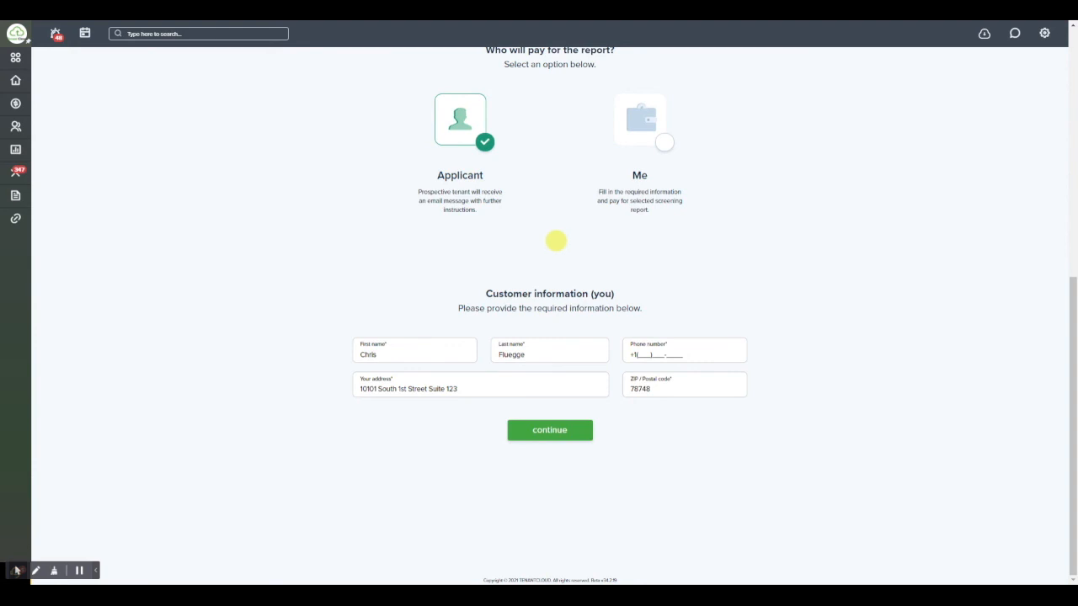
{"action": "mouse_move", "coordinate": [490, 232]}
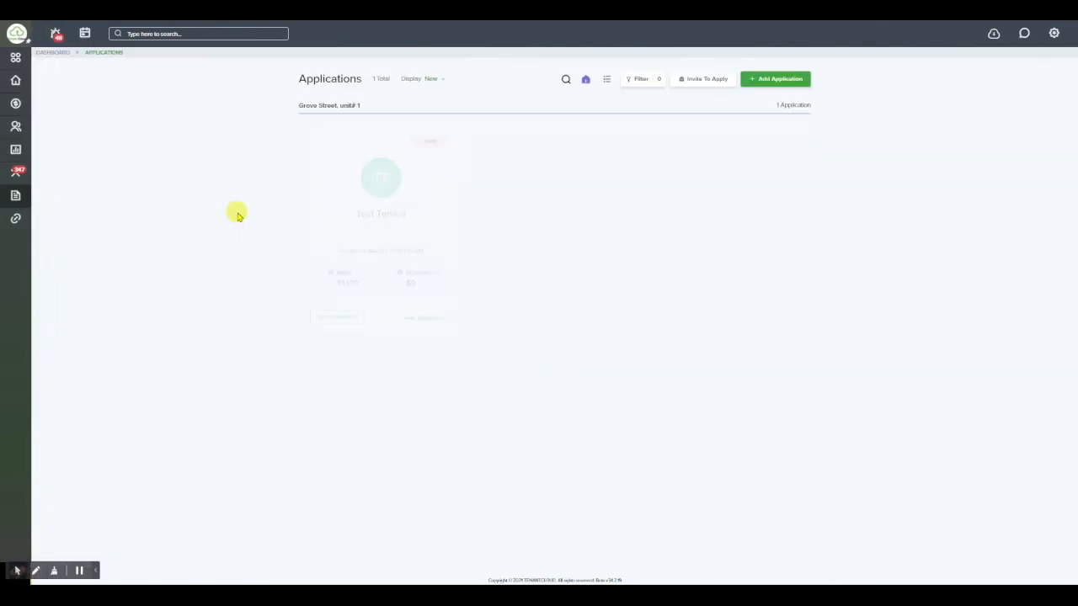
Step: Open Test Tenant's Grove Street application via 'view application' on the Applications page
{"action": "left_click", "coordinate": [425, 318]}
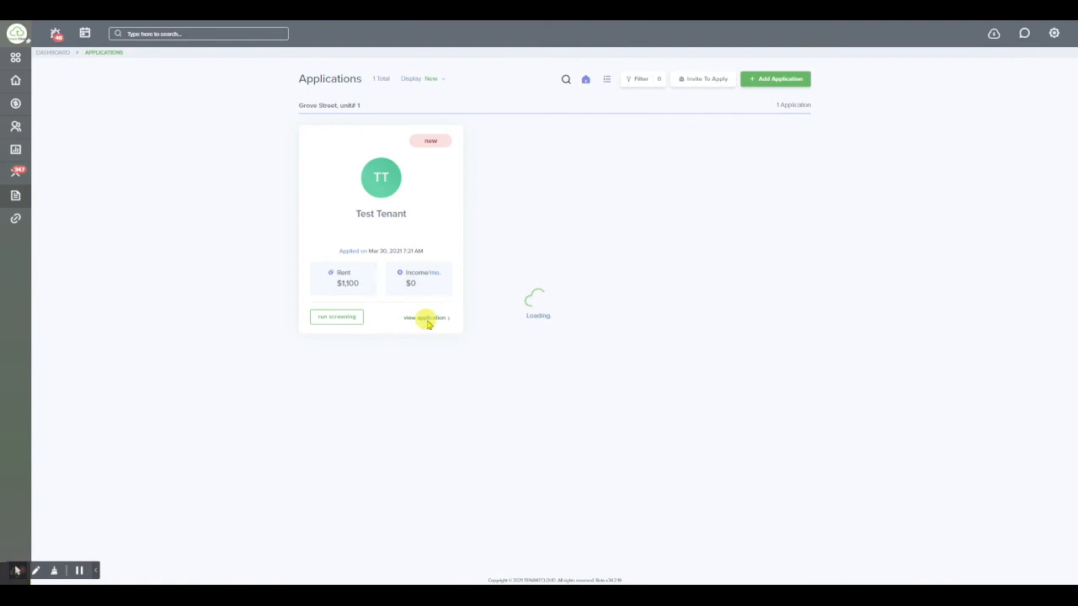
{"action": "mouse_move", "coordinate": [553, 324]}
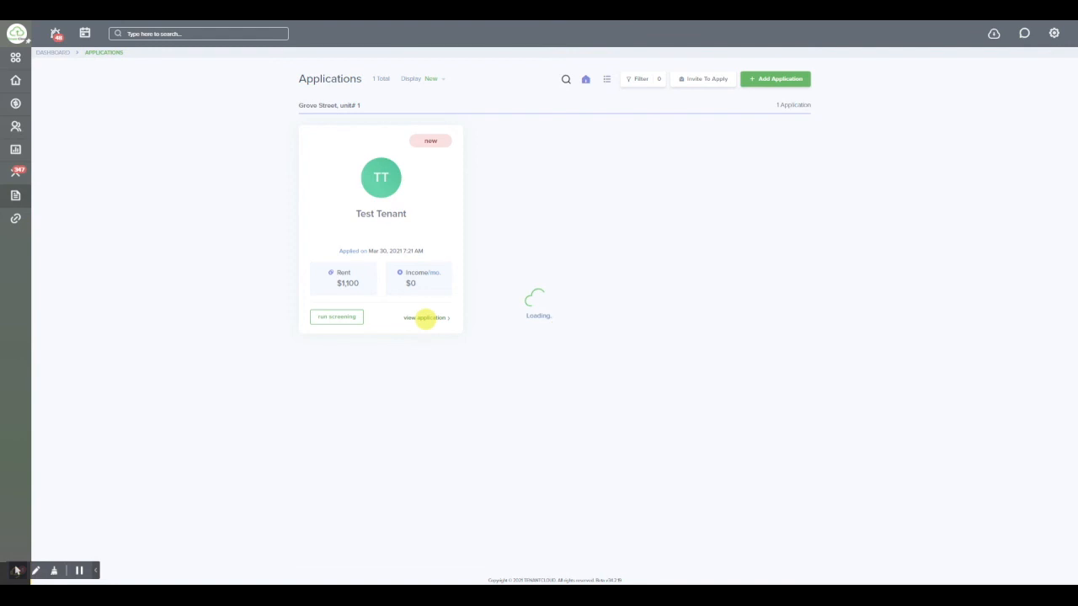
{"action": "left_click", "coordinate": [425, 318]}
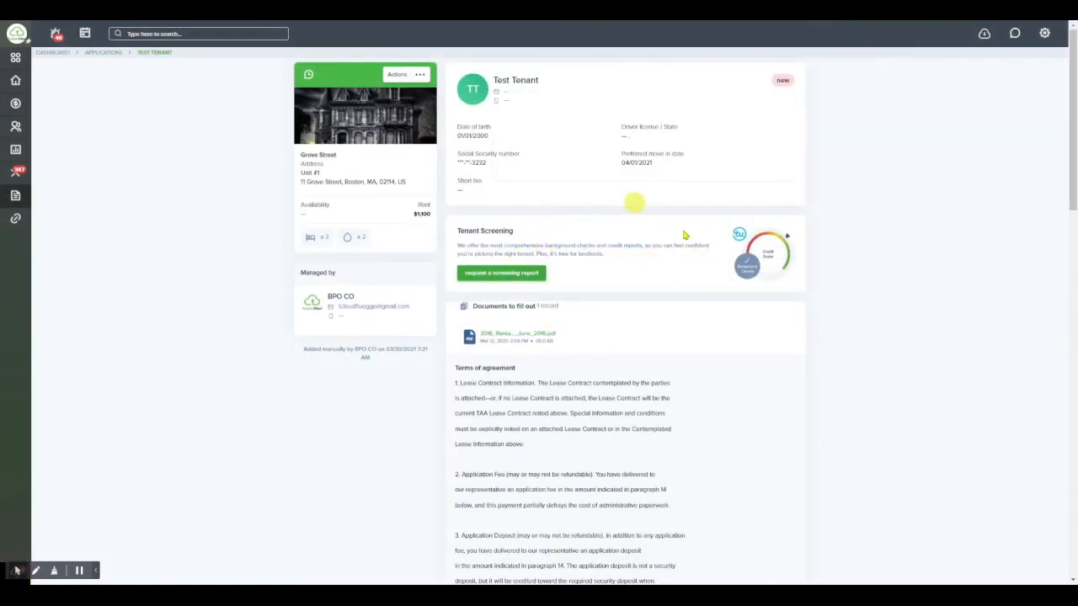
{"action": "mouse_move", "coordinate": [597, 245]}
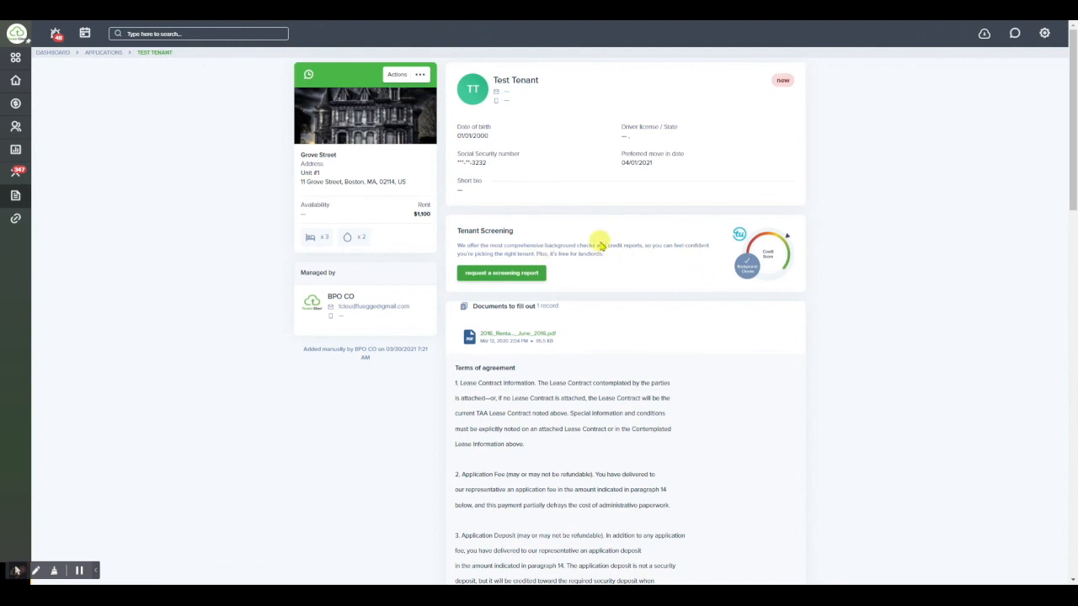